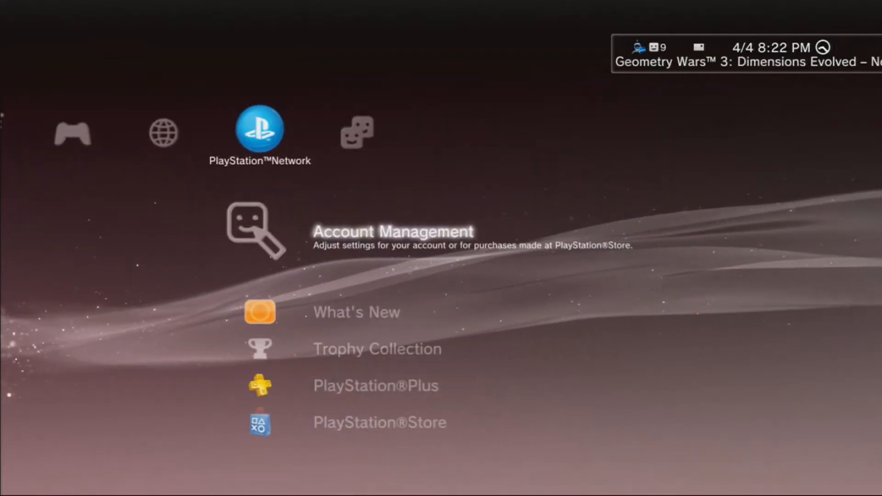
Navigate the XMB to Account Information > Profile > Comment and open its keyboard
scroll(right, 3)
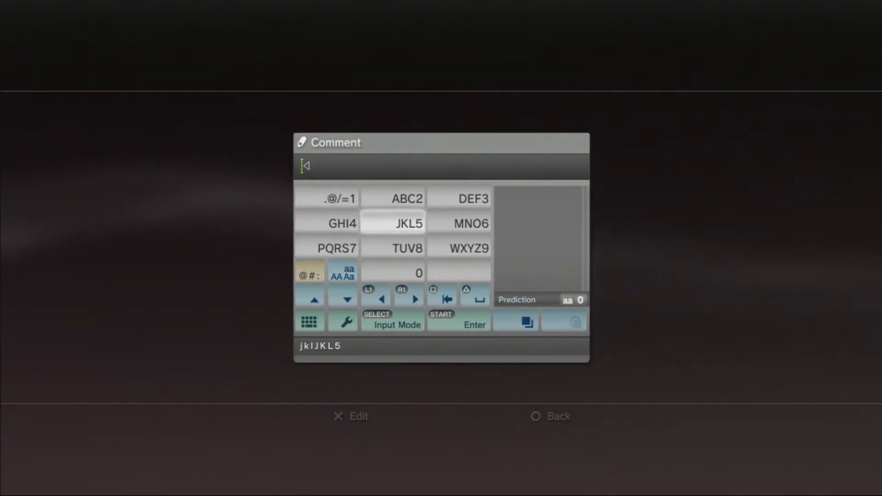
Switch the keyboard to single-tap input, enter the glitch characters, and save the comment
click(342, 321)
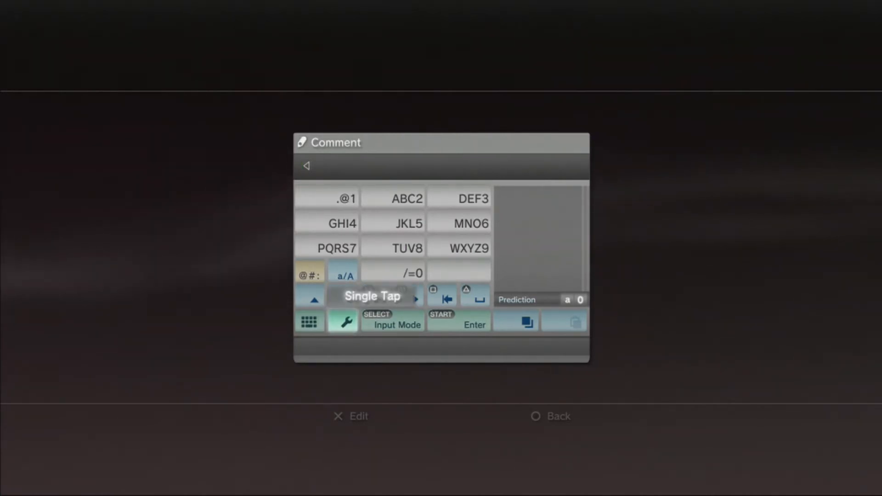
click(392, 320)
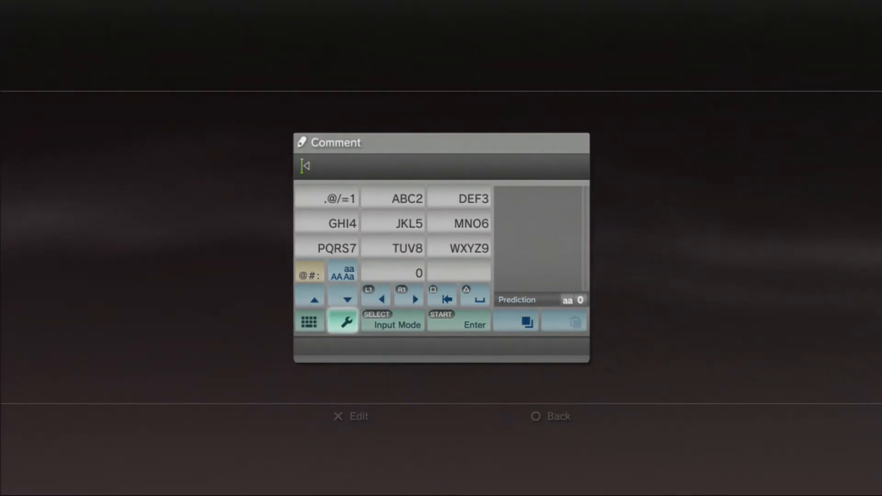
click(341, 222)
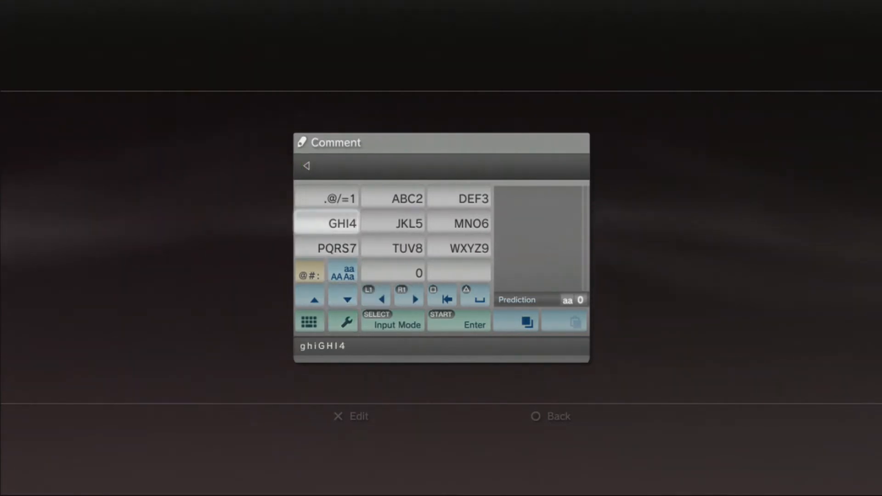
click(333, 198)
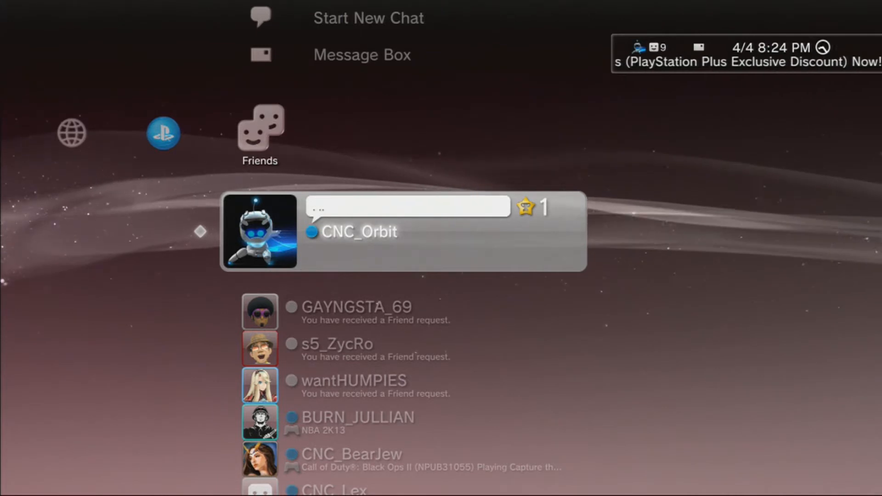
Sign out of PlayStation Network from the Friends column, then sign back in
scroll(left, 3)
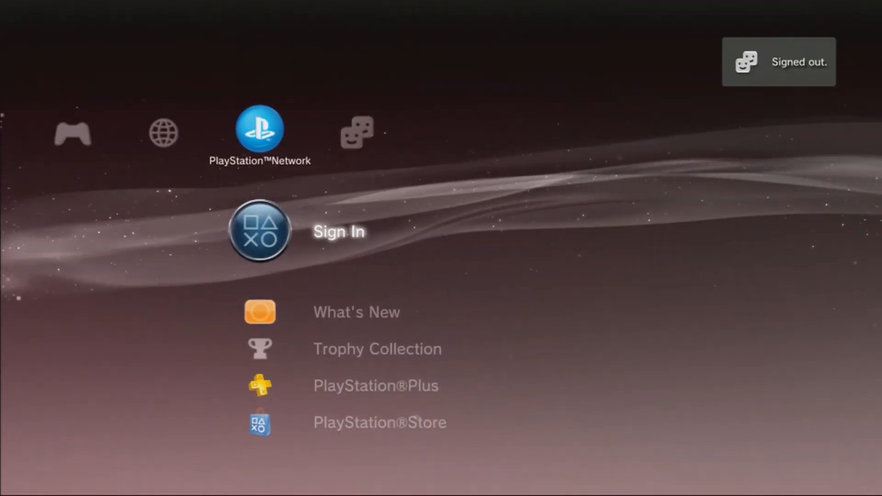
click(258, 231)
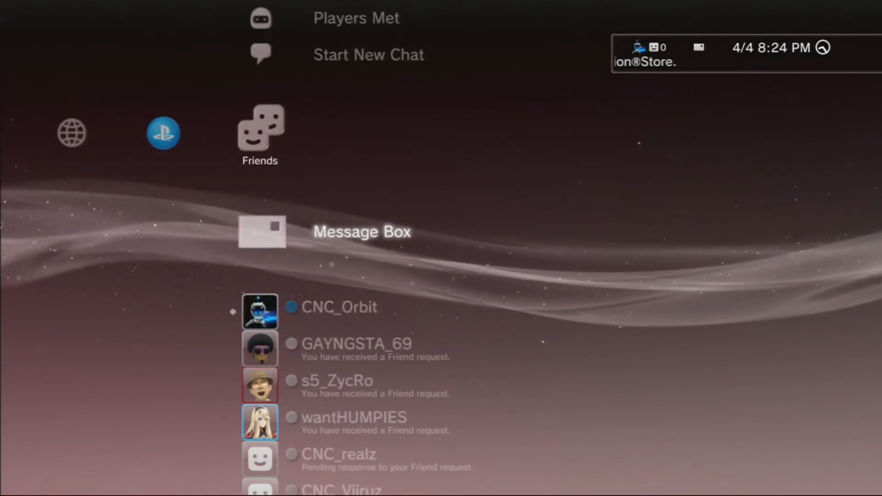
Scroll the Friends list to confirm friends show offline without last-online times
scroll(down, 3)
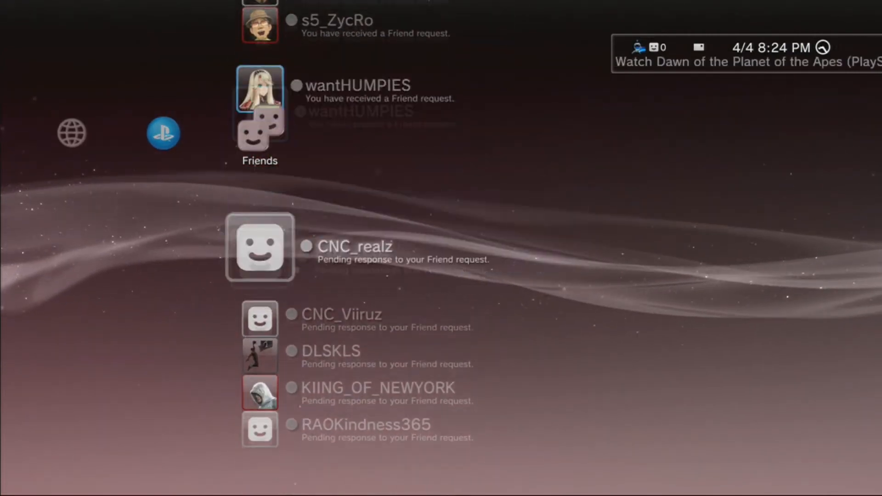
scroll(down, 3)
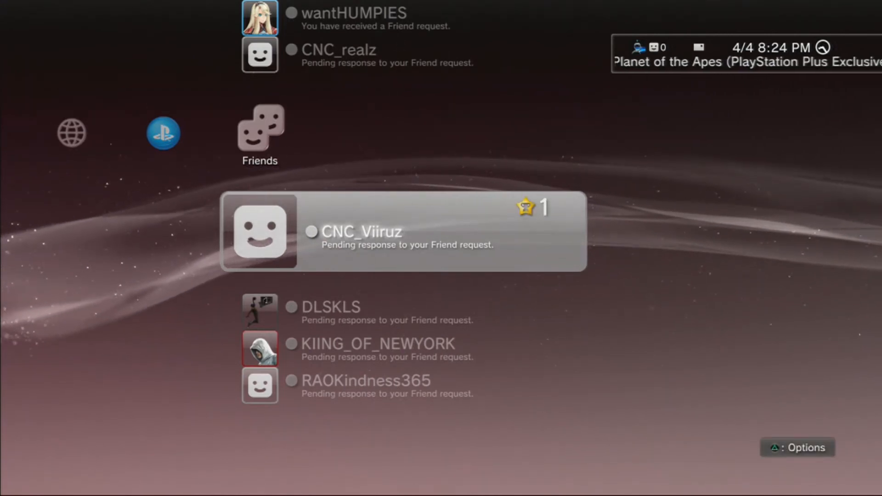
scroll(up, 3)
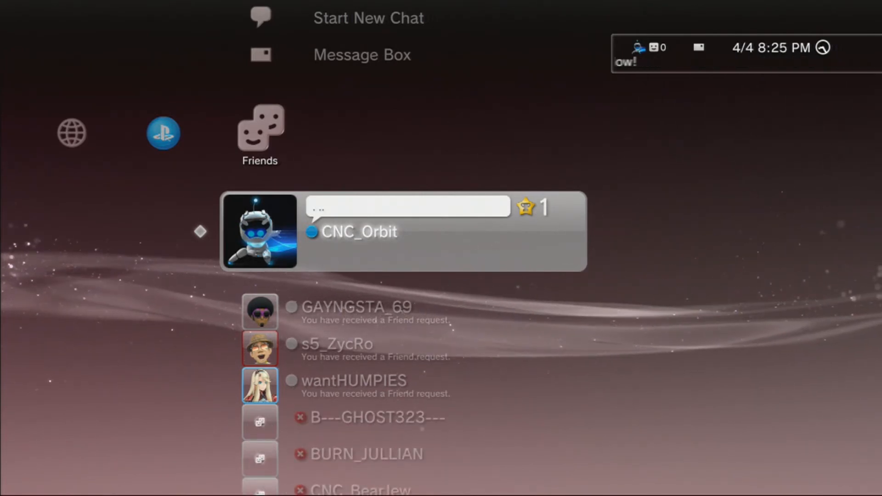
scroll(down, 3)
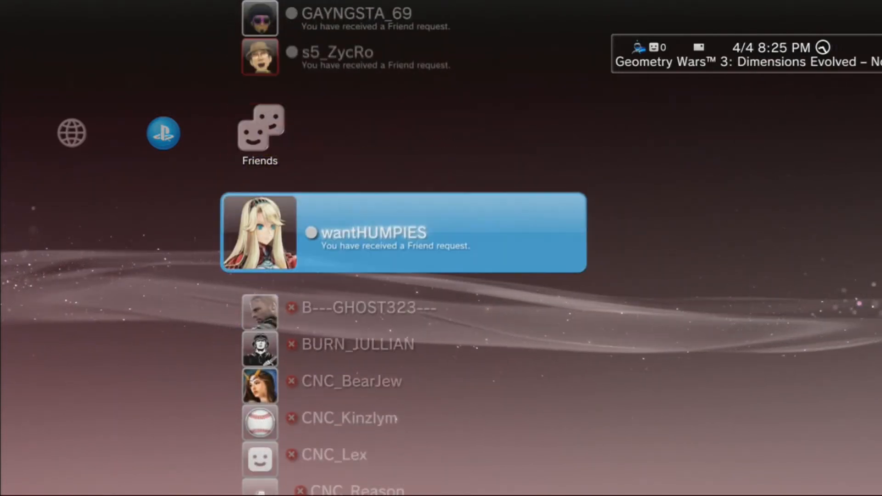
scroll(down, 3)
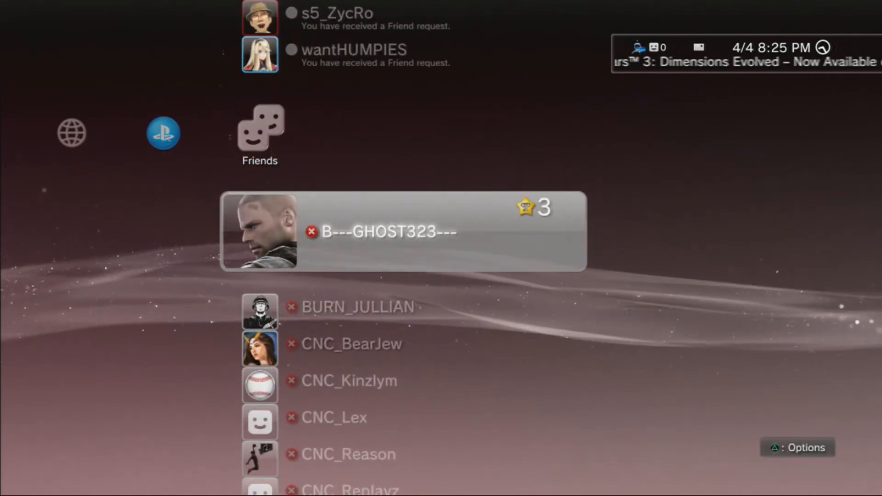
scroll(down, 3)
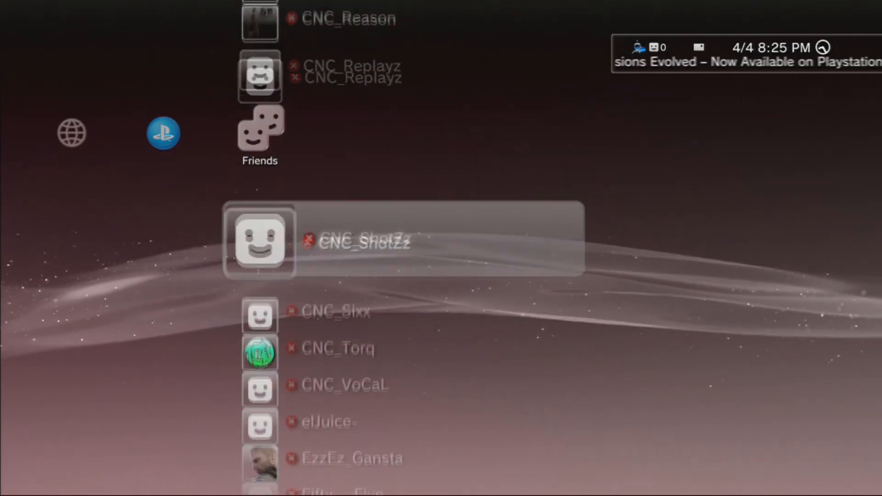
scroll(down, 3)
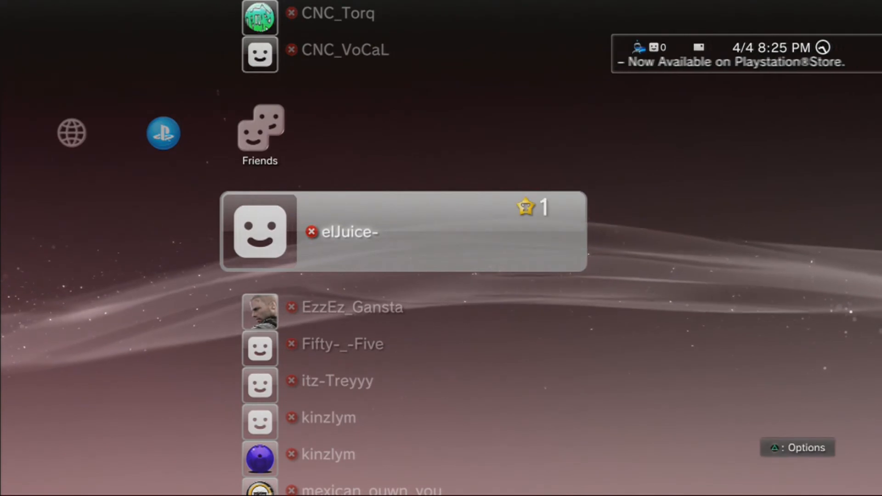
scroll(down, 3)
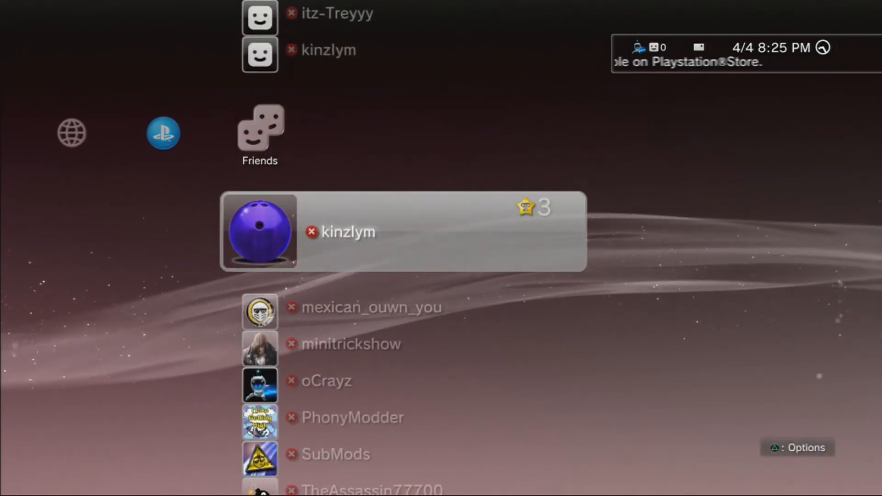
scroll(down, 3)
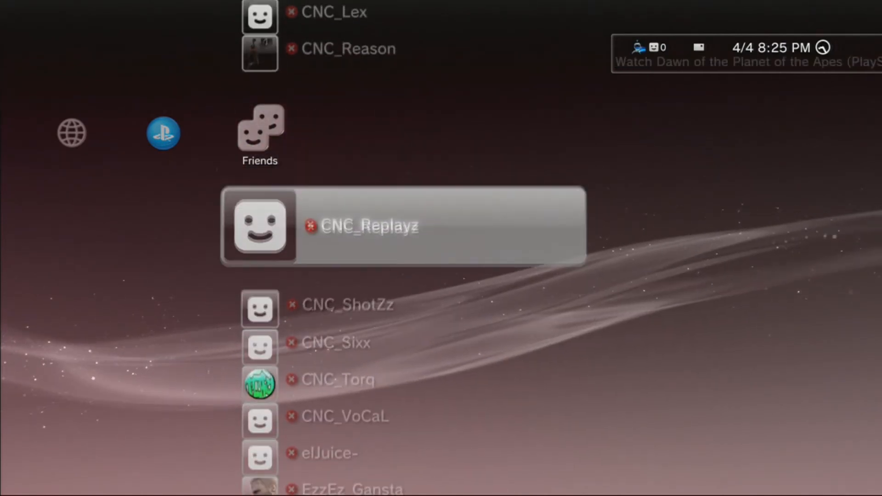
scroll(up, 3)
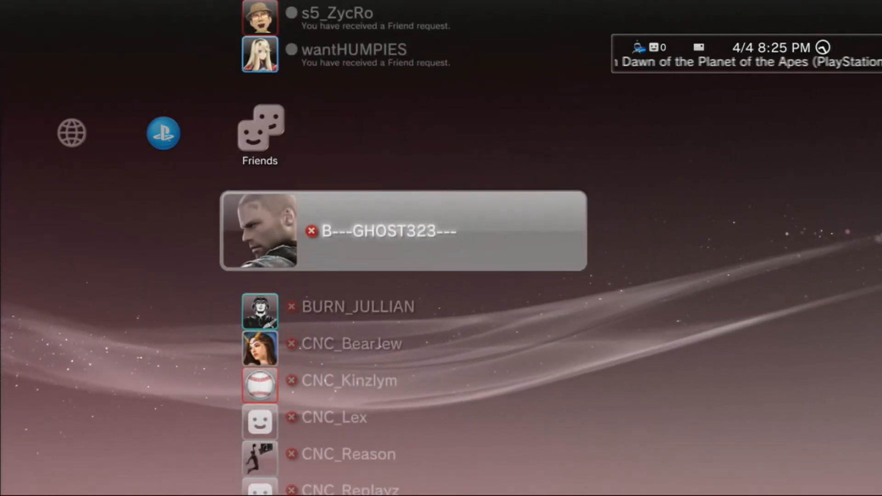